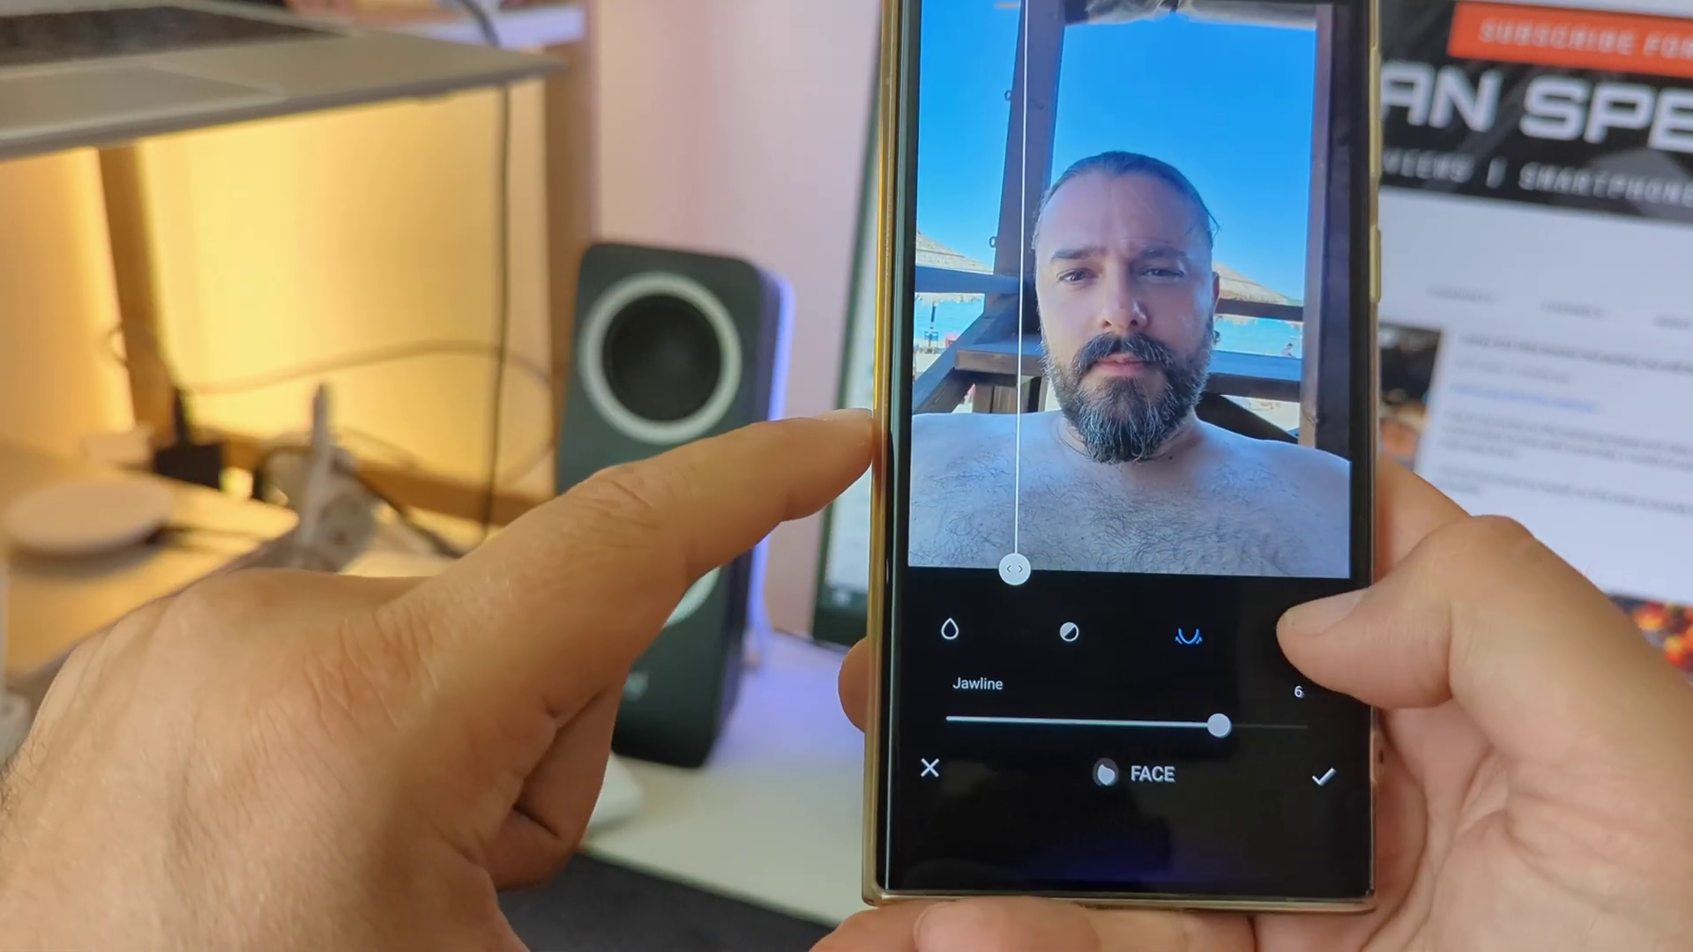
- Switch the Face effects from the Jawline slider to the Eyes adjustment, still at 0
click(1312, 653)
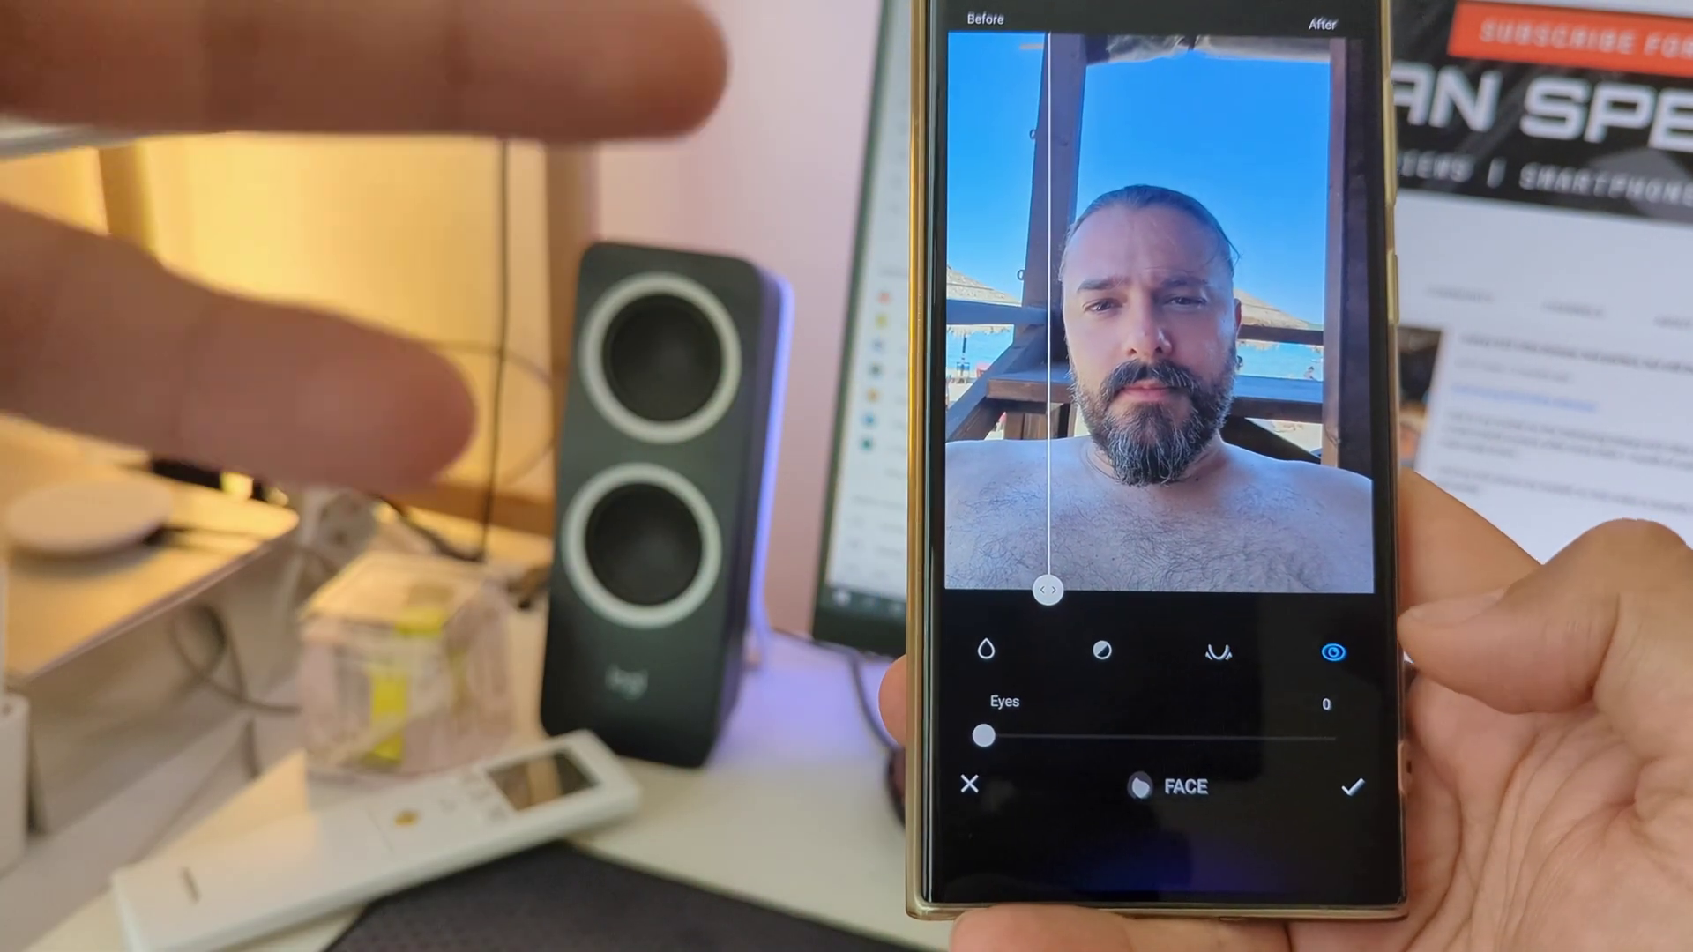